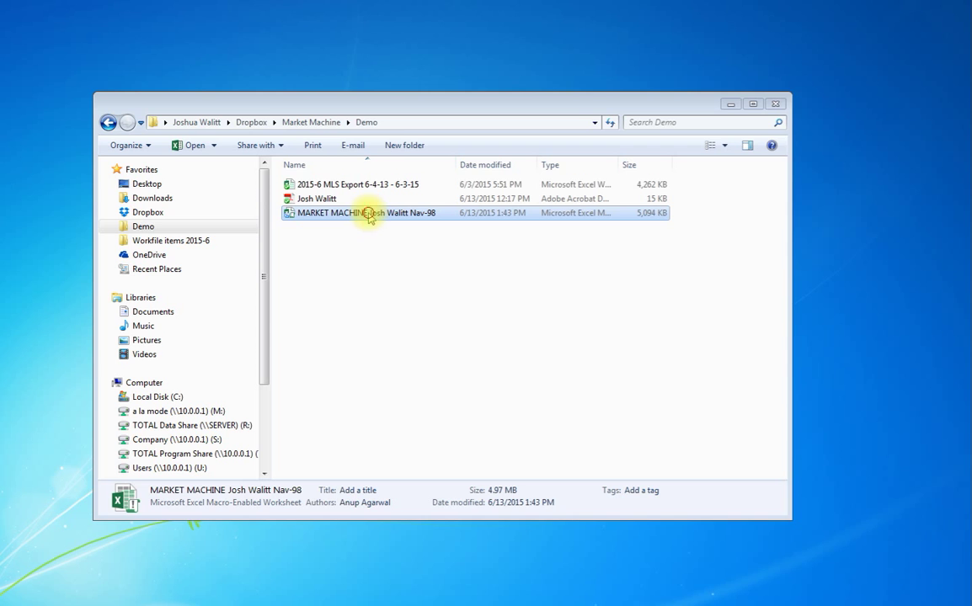
Open the MARKET MACHINE Nav-98 macro-enabled workbook from the Demo folder
{"action": "double_click", "coordinate": [370, 213]}
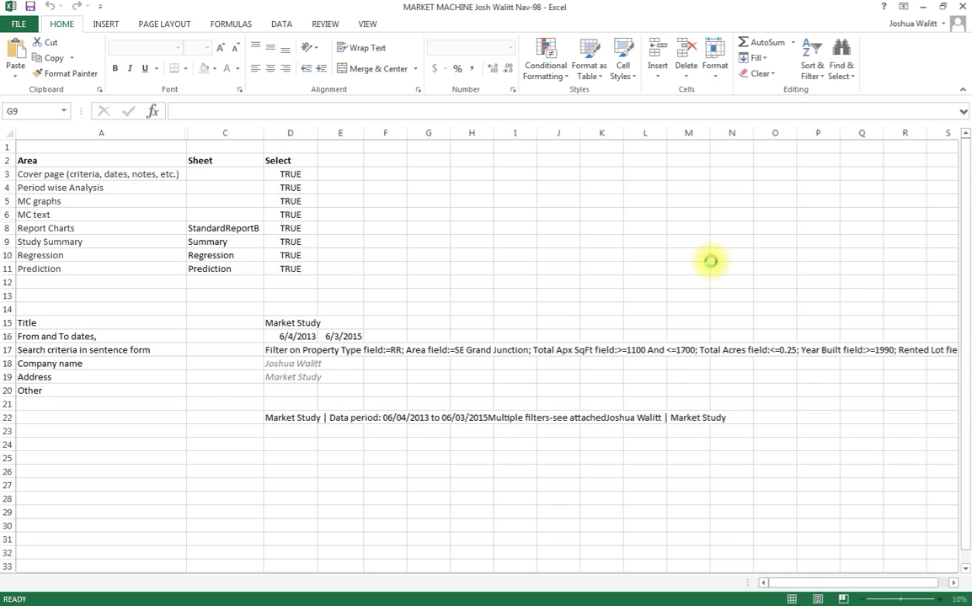
{"action": "mouse_move", "coordinate": [586, 277]}
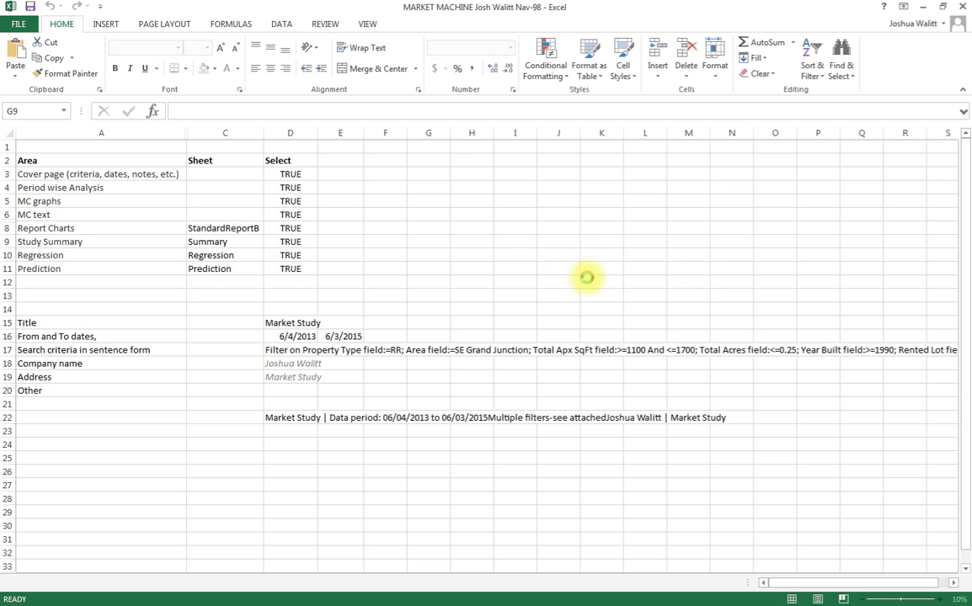
{"action": "mouse_move", "coordinate": [426, 293]}
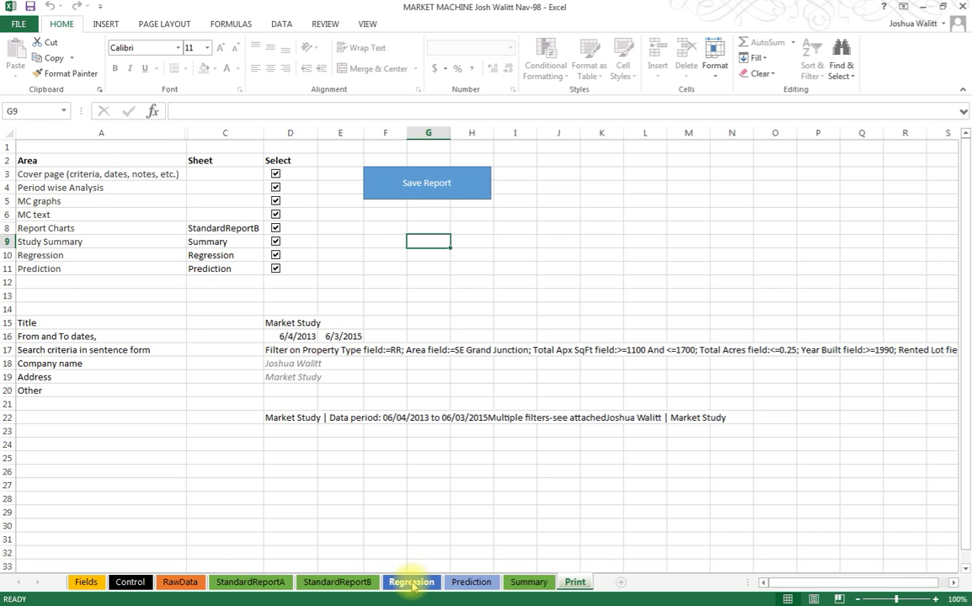
Switch to the Regression sheet and review the variable names, Data Points and coefficient formulas
{"action": "left_click", "coordinate": [411, 583]}
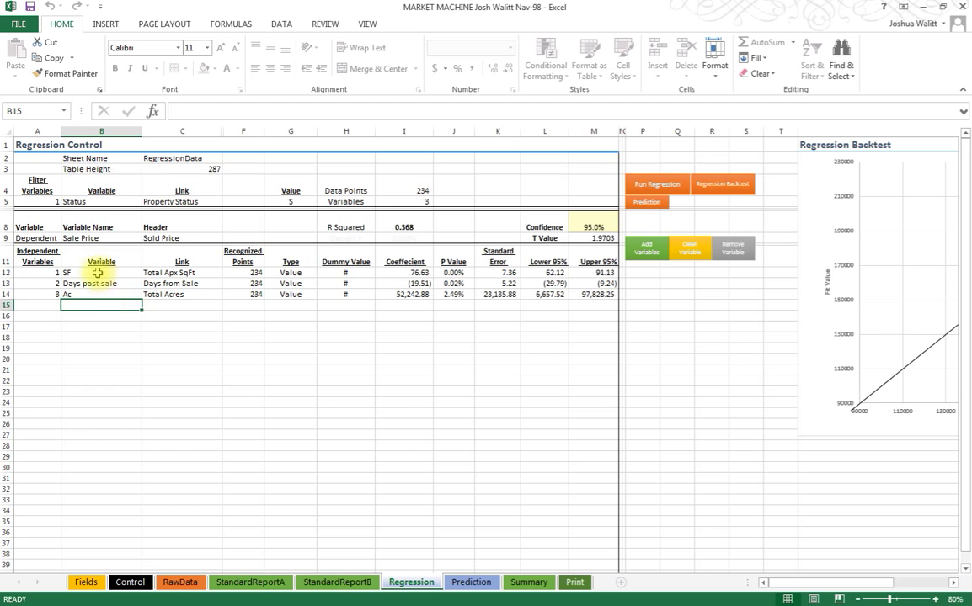
{"action": "left_click_drag", "start_coordinate": [101, 273], "coordinate": [101, 359]}
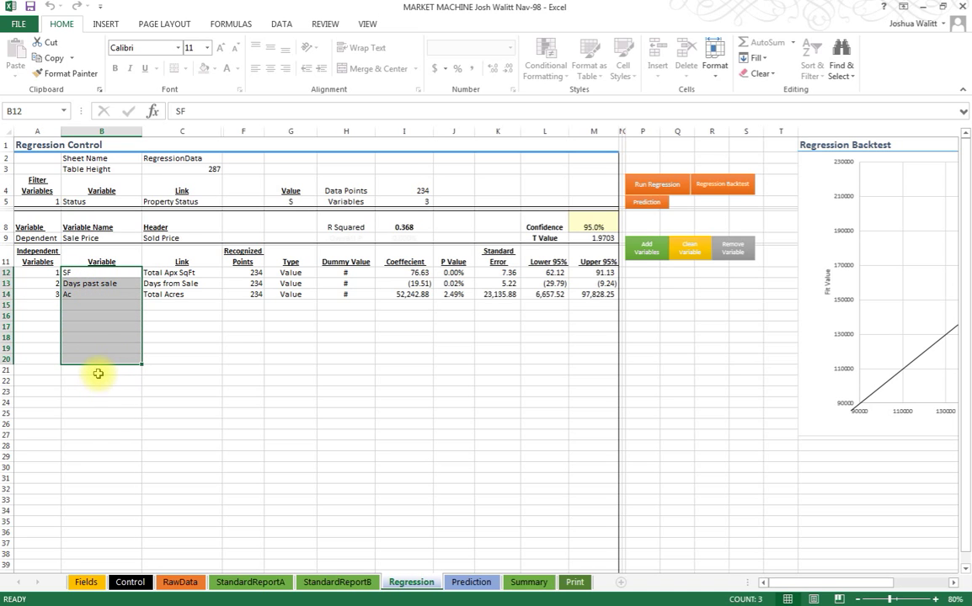
{"action": "mouse_move", "coordinate": [411, 184]}
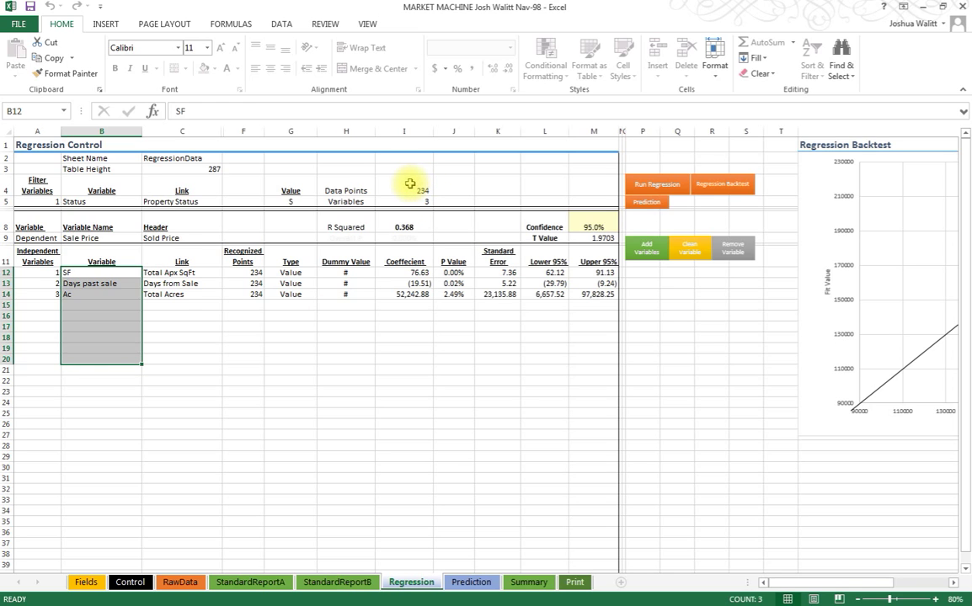
{"action": "left_click", "coordinate": [404, 184]}
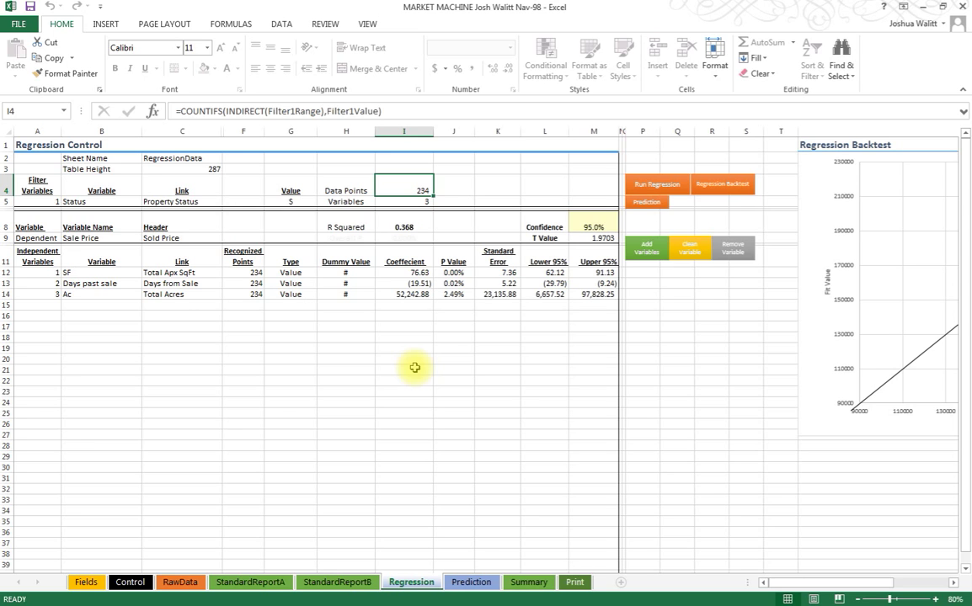
{"action": "left_click", "coordinate": [404, 202]}
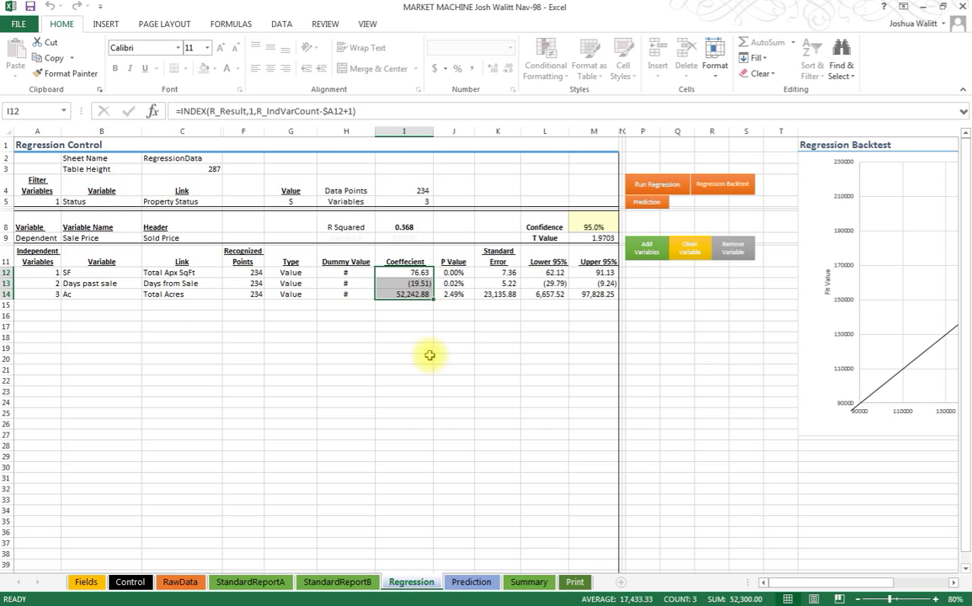
{"action": "mouse_move", "coordinate": [403, 318]}
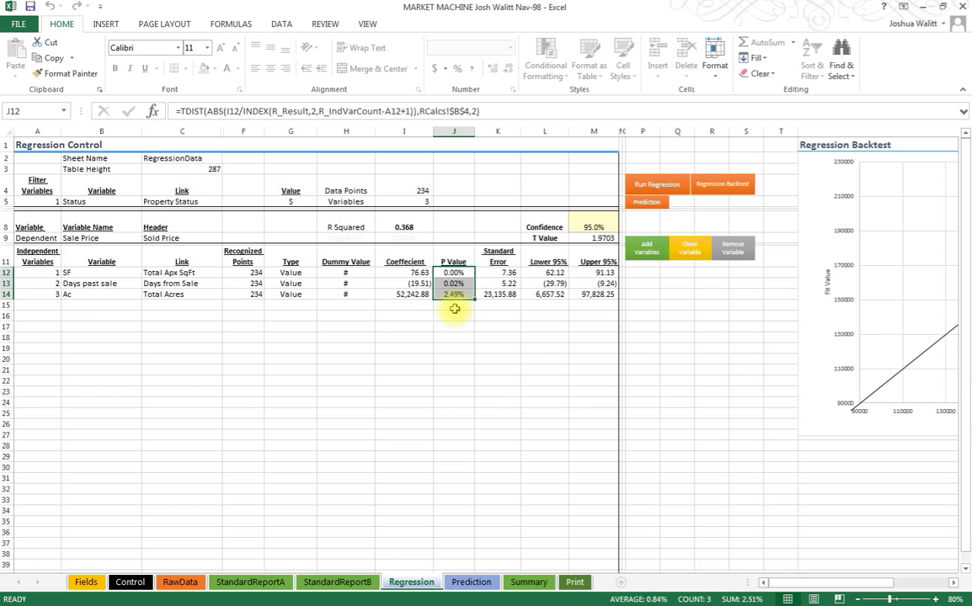
{"action": "mouse_move", "coordinate": [101, 305]}
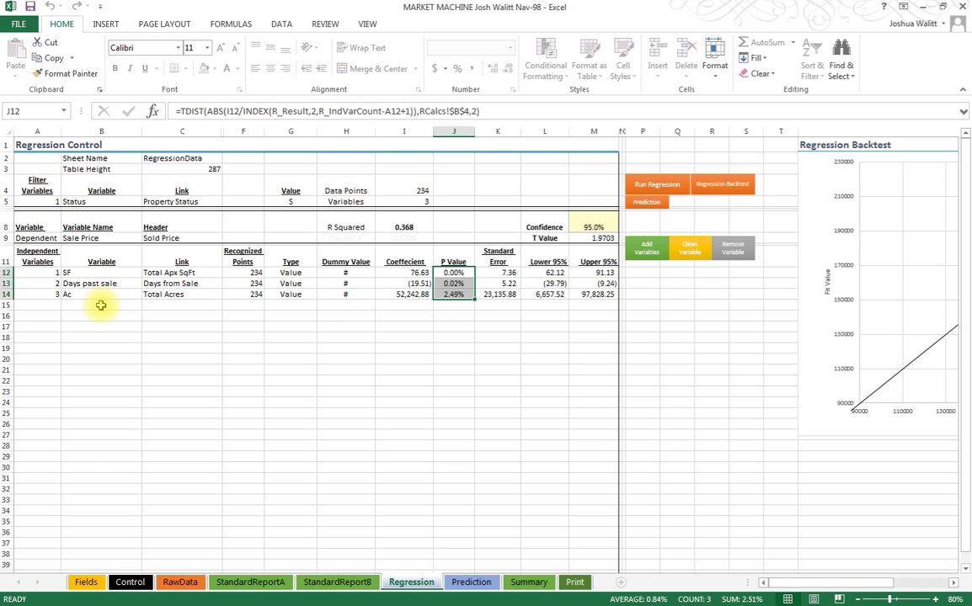
Rerun the three-variable regression and confirm R squared stays at 0.368
{"action": "left_click", "coordinate": [455, 304]}
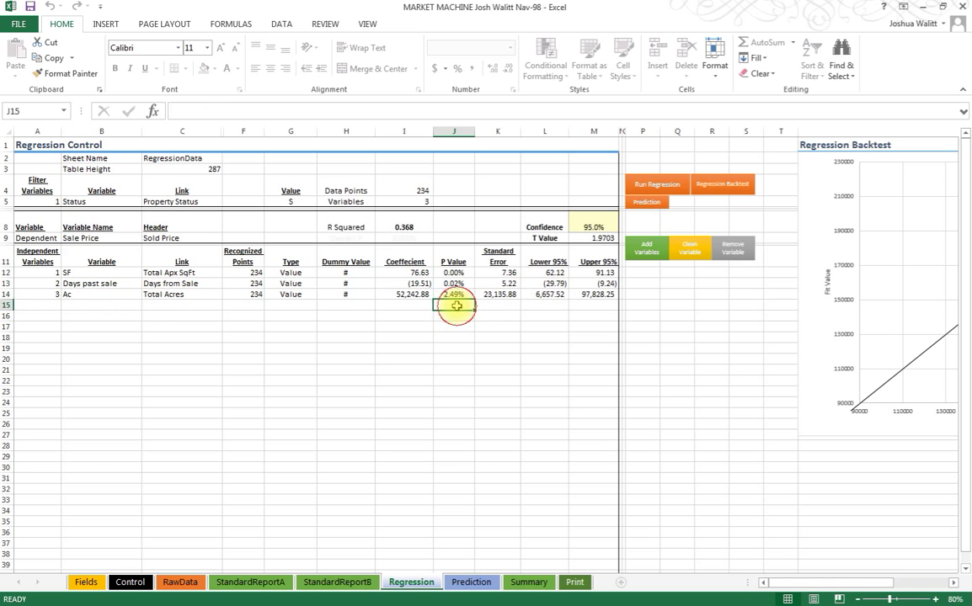
{"action": "left_click", "coordinate": [657, 184]}
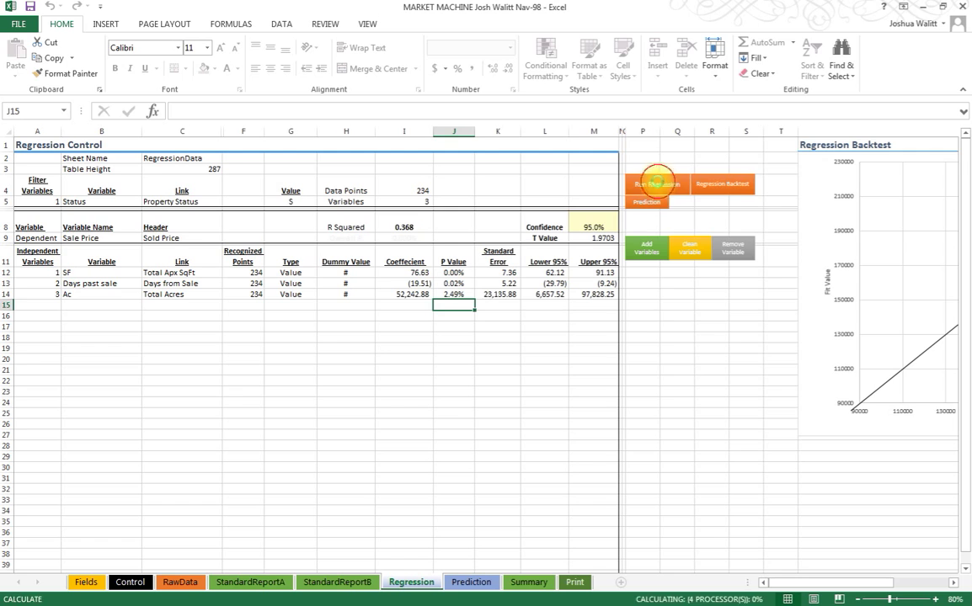
{"action": "left_click", "coordinate": [405, 226]}
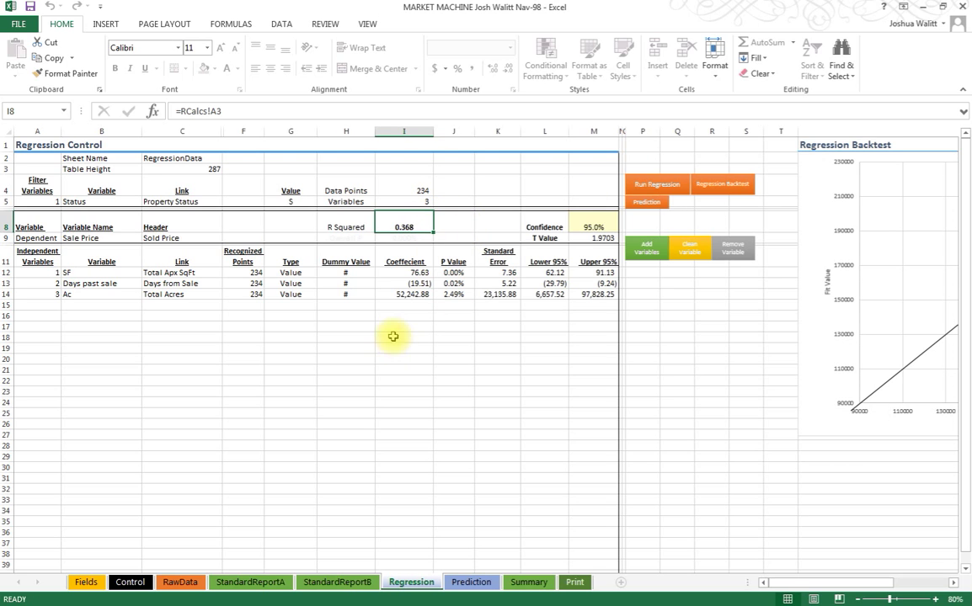
{"action": "mouse_move", "coordinate": [134, 300]}
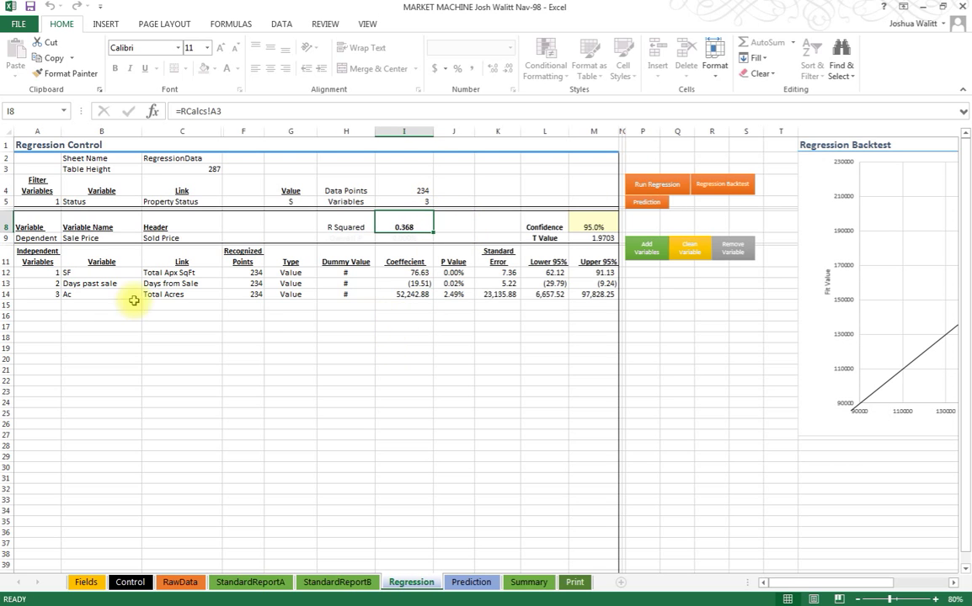
{"action": "mouse_move", "coordinate": [101, 304]}
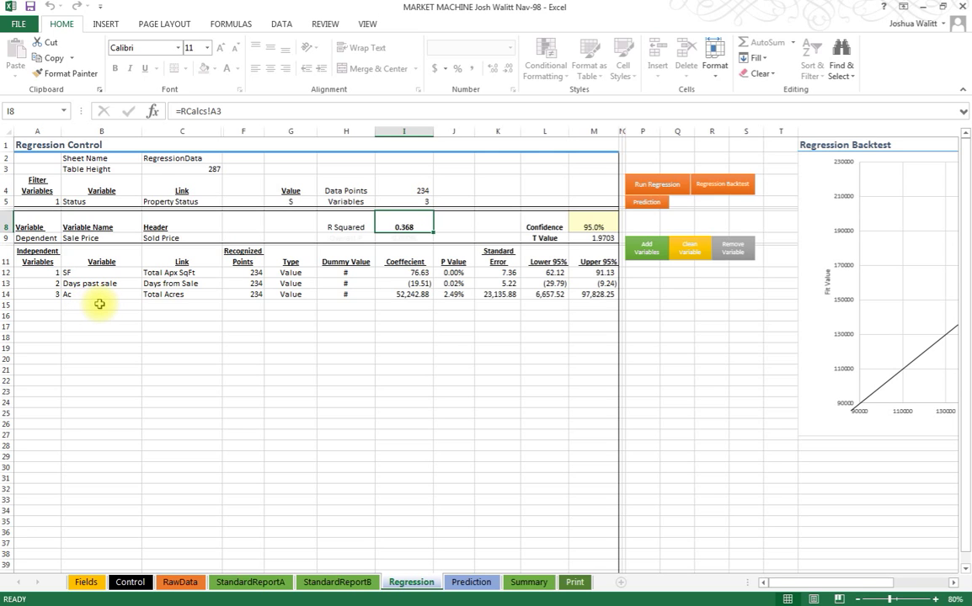
{"action": "mouse_move", "coordinate": [623, 290]}
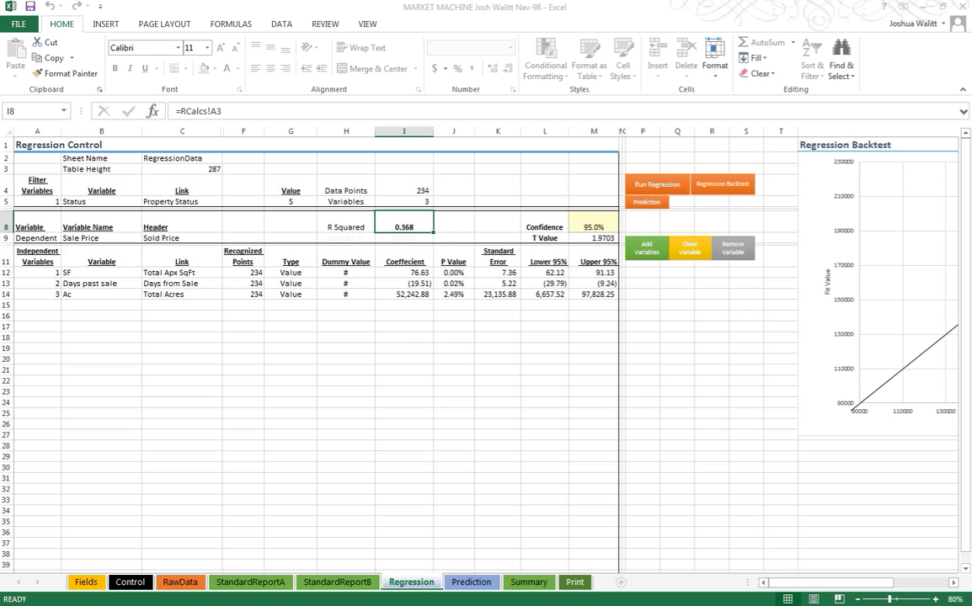
Add Garage Bay, sourced from Garage Capacity as a Value variable, as the fourth independent variable
{"action": "left_click", "coordinate": [646, 248]}
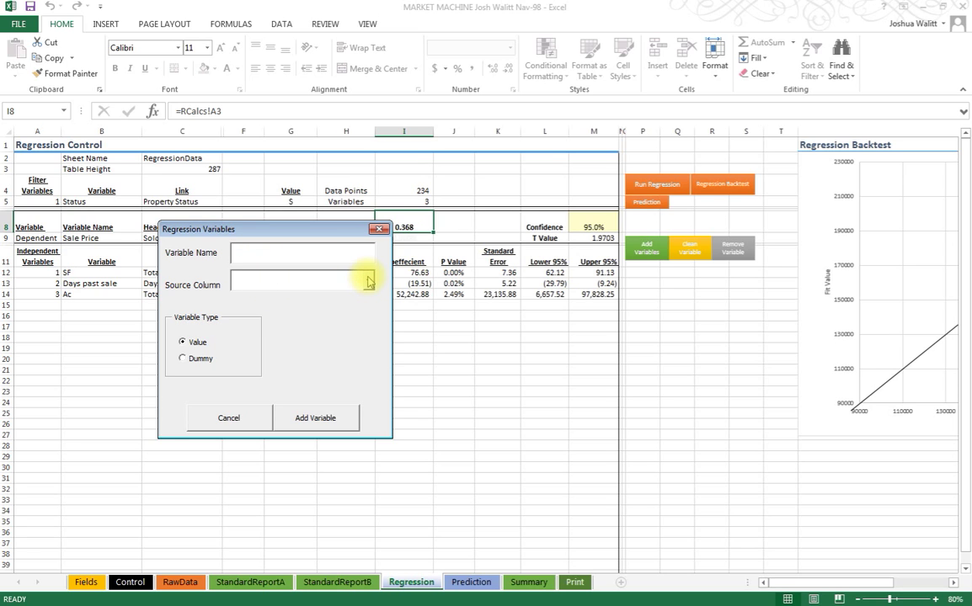
{"action": "left_click", "coordinate": [367, 280]}
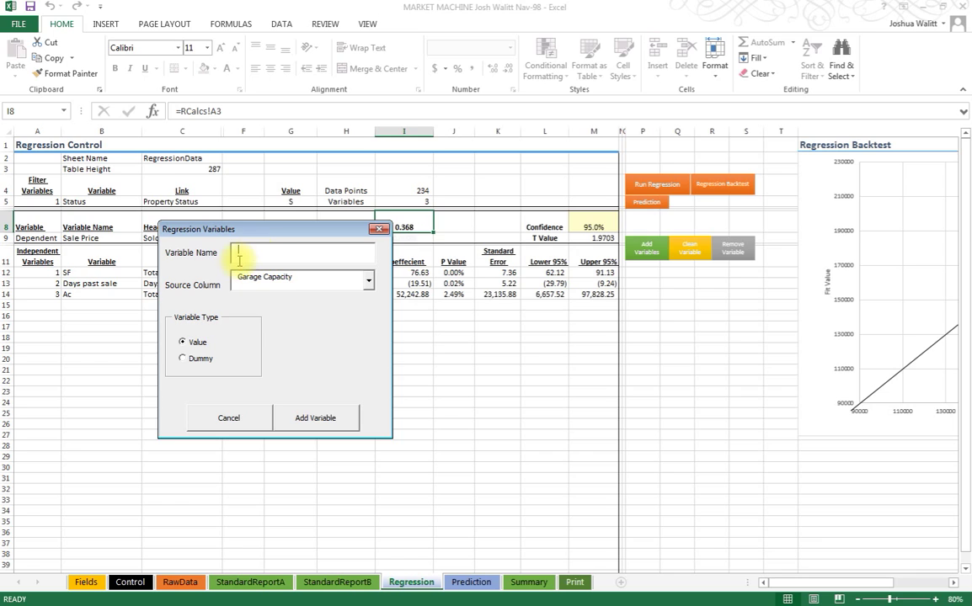
{"action": "type", "text": "Garage"}
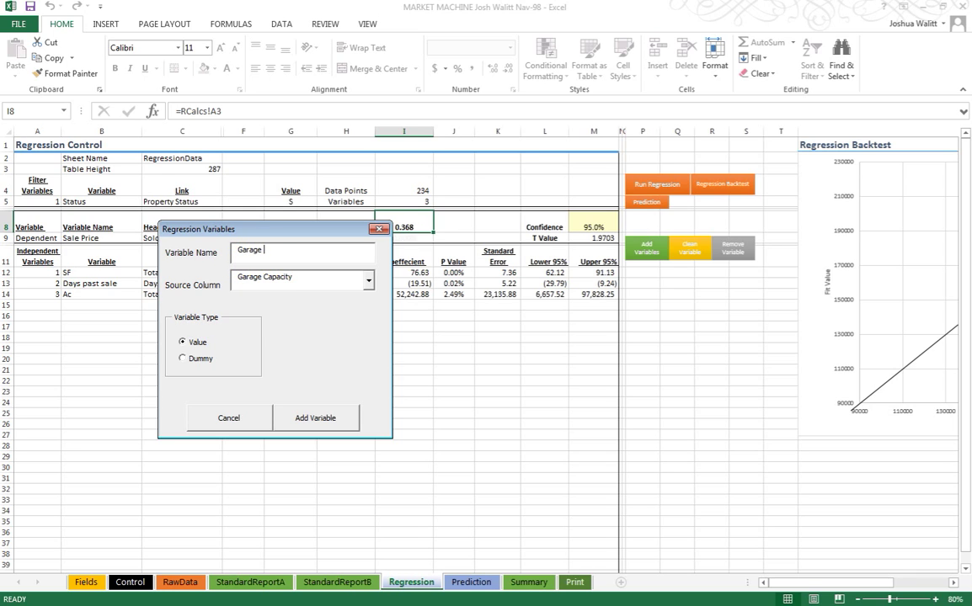
{"action": "type", "text": "Bay"}
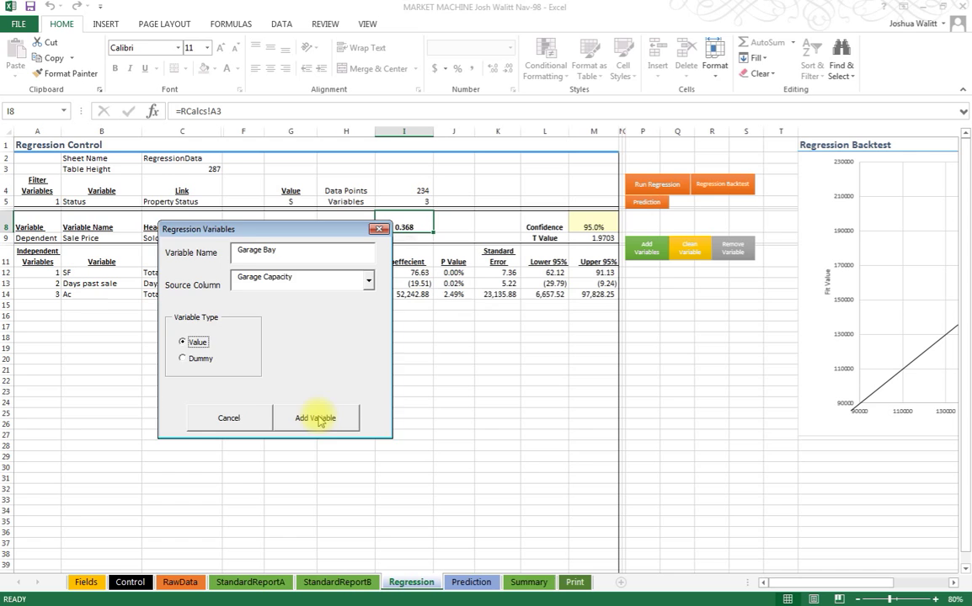
{"action": "left_click", "coordinate": [317, 418]}
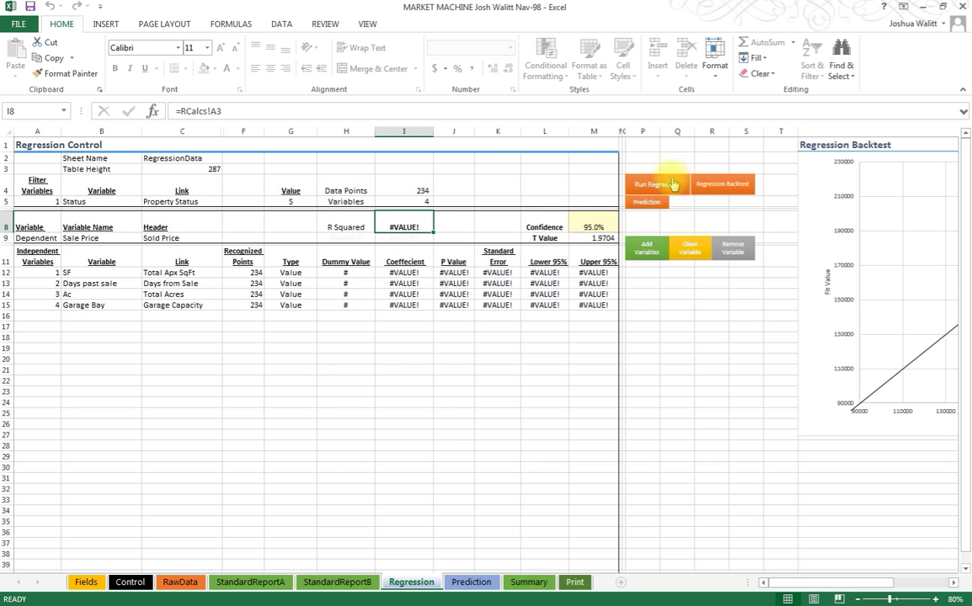
Rerun the regression so Garage Bay gets a significant coefficient and R squared reaches 0.414
{"action": "left_click", "coordinate": [83, 305]}
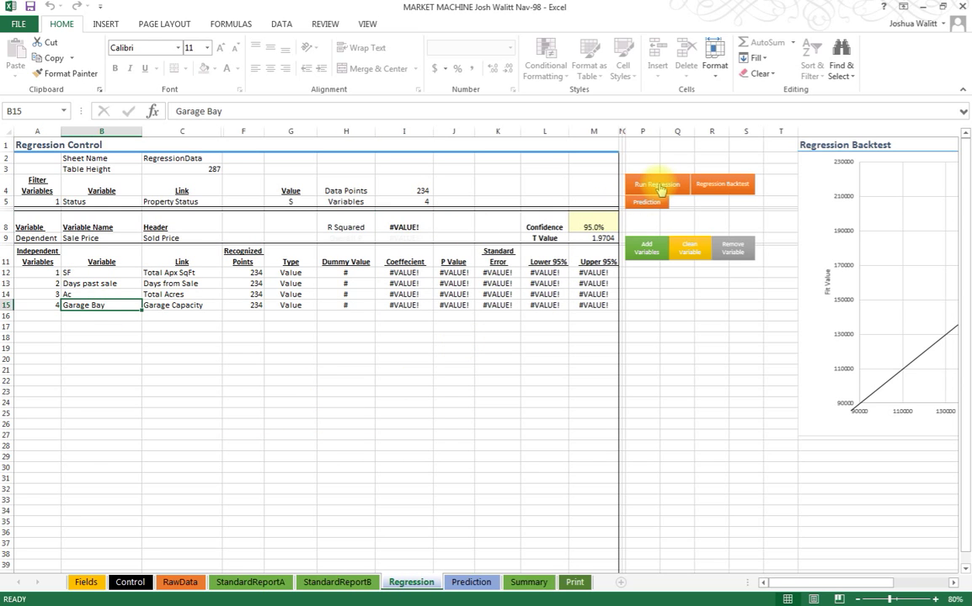
{"action": "left_click", "coordinate": [657, 184]}
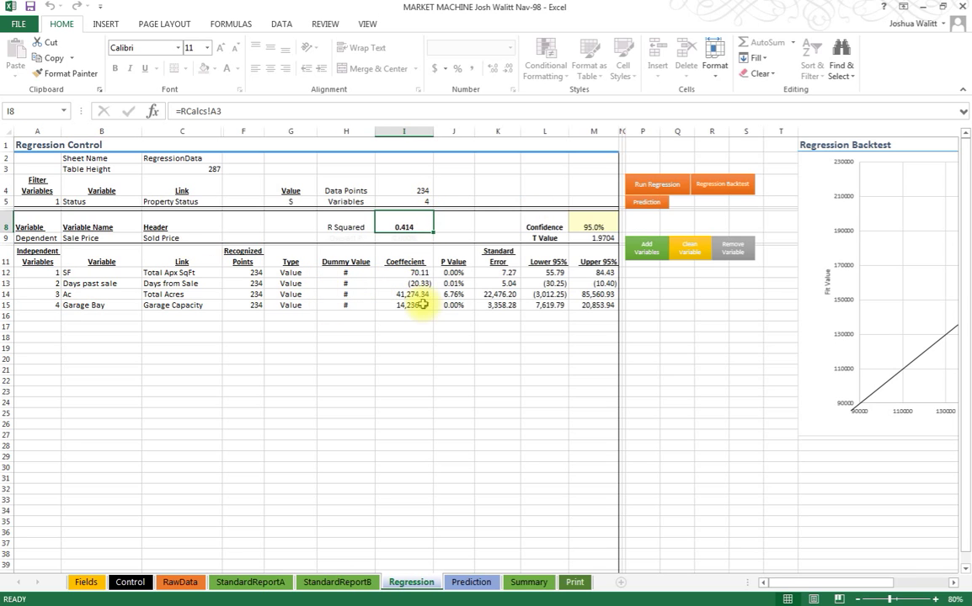
{"action": "left_click", "coordinate": [454, 305]}
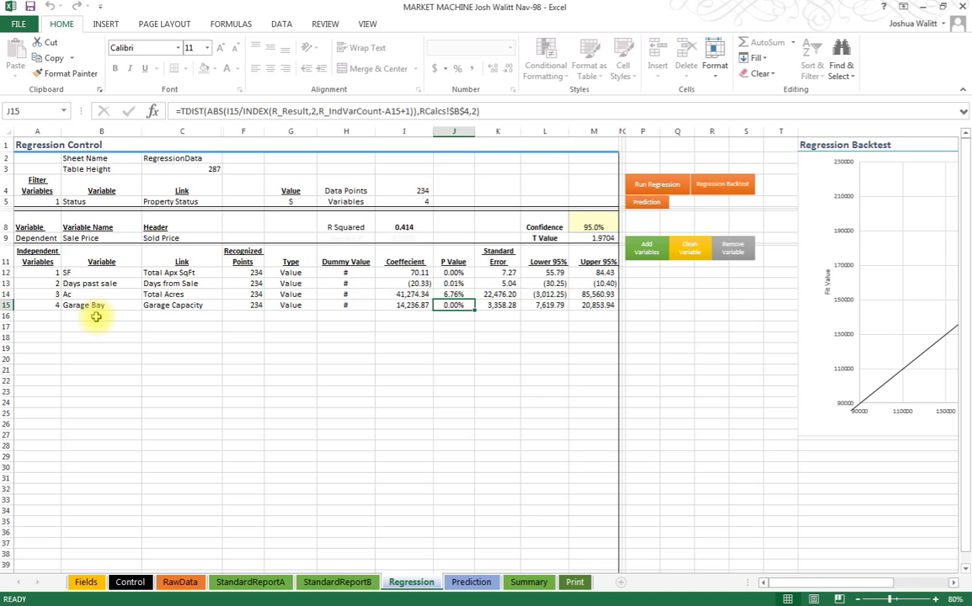
{"action": "left_click", "coordinate": [101, 316]}
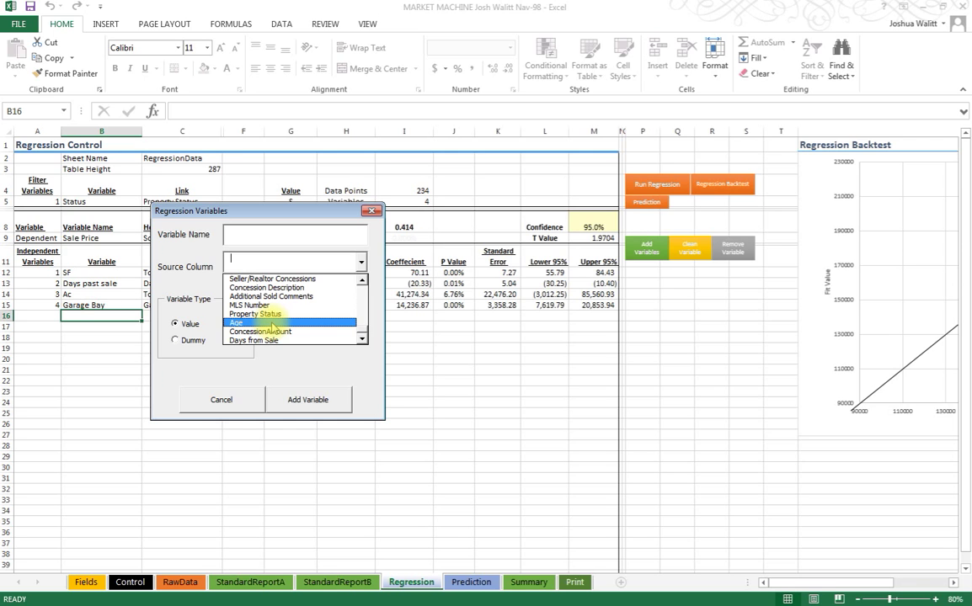
Add Age as the fifth independent value variable, lifting R squared to 0.554
{"action": "left_click", "coordinate": [236, 323]}
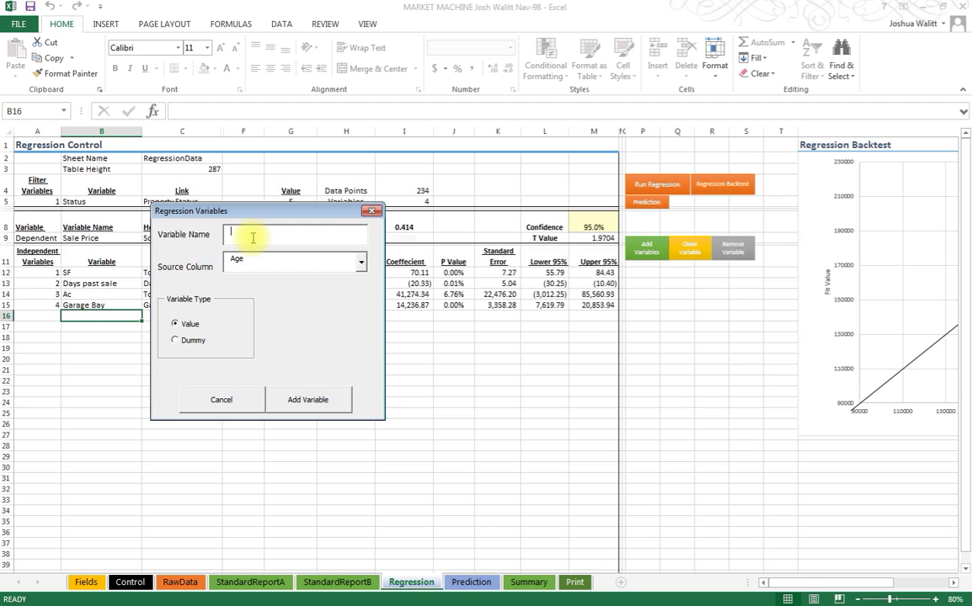
{"action": "type", "text": "Age"}
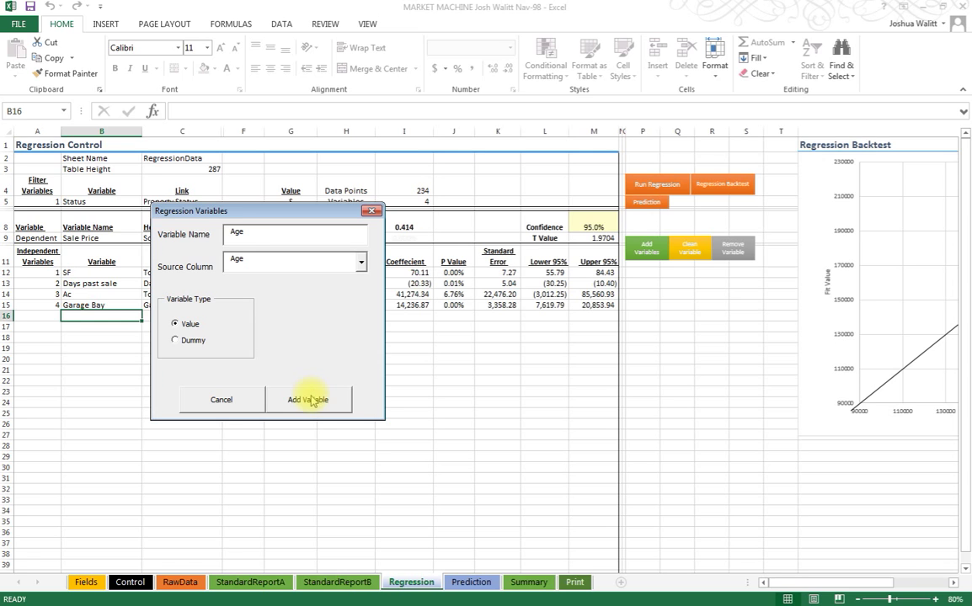
{"action": "left_click", "coordinate": [308, 399]}
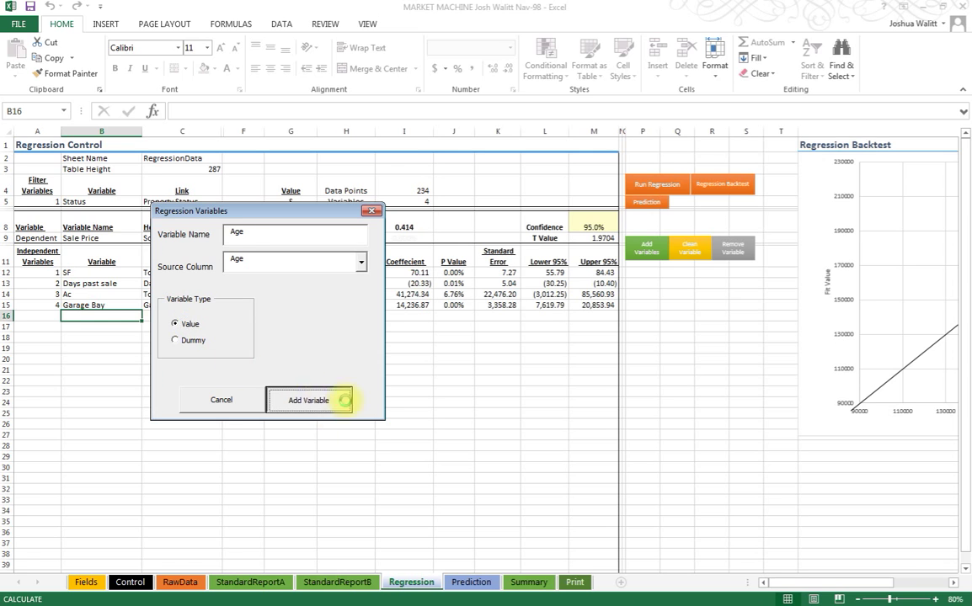
{"action": "left_click", "coordinate": [308, 399]}
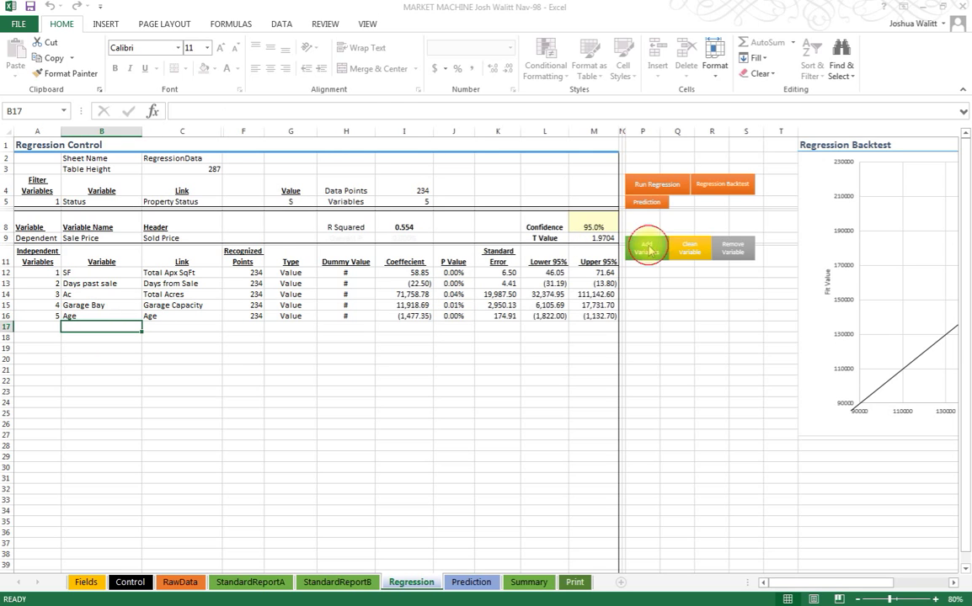
{"action": "left_click", "coordinate": [647, 246]}
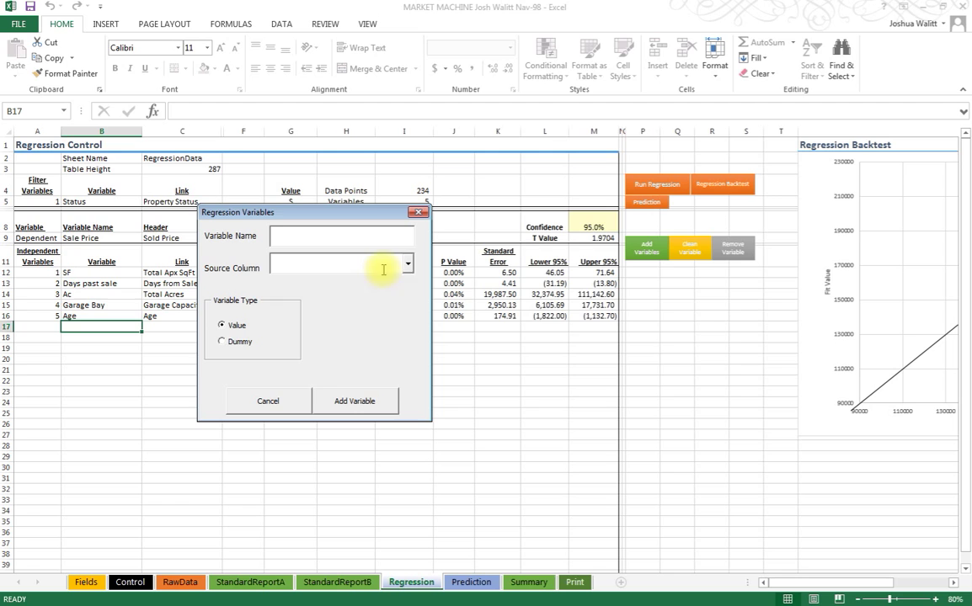
Choose Sale Type as the source column and name the new variable REO, HUD
{"action": "left_click", "coordinate": [408, 262]}
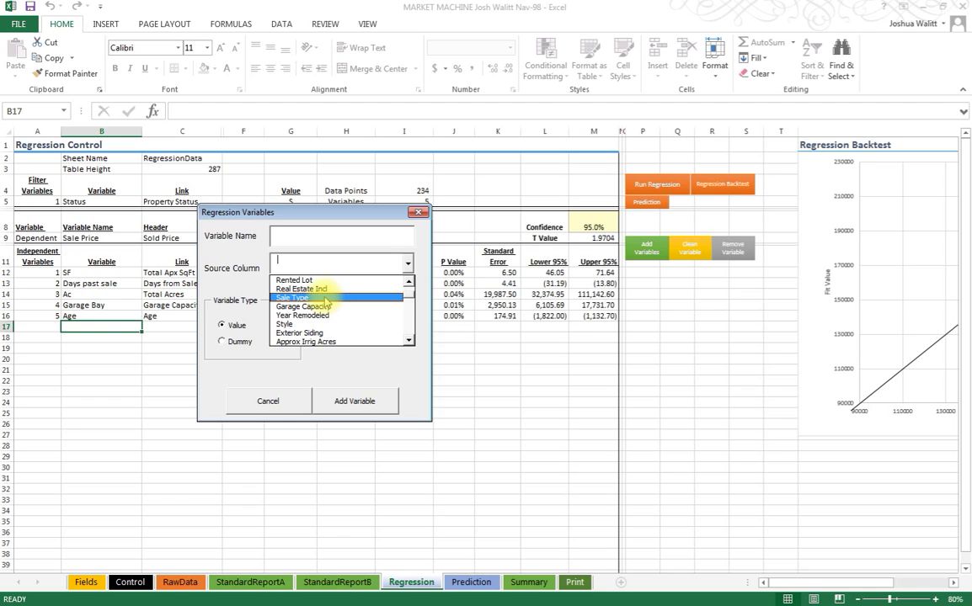
{"action": "left_click", "coordinate": [293, 296]}
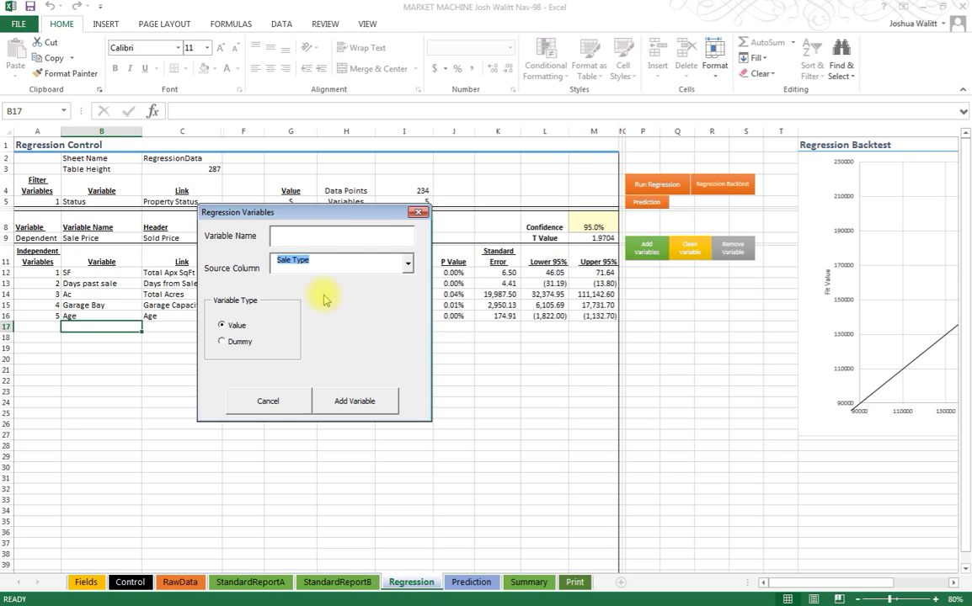
{"action": "type", "text": "REO"}
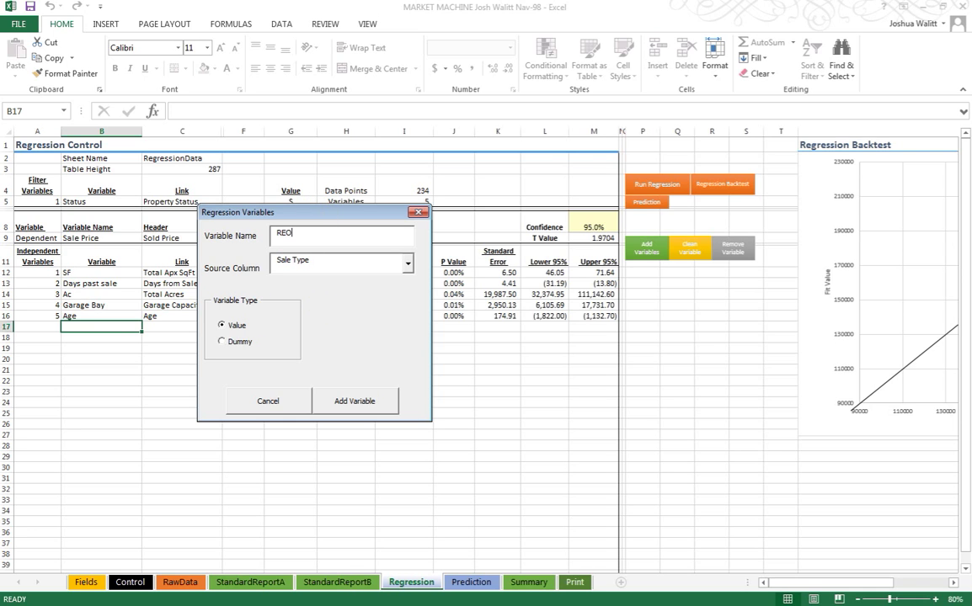
{"action": "type", "text": ", HUD"}
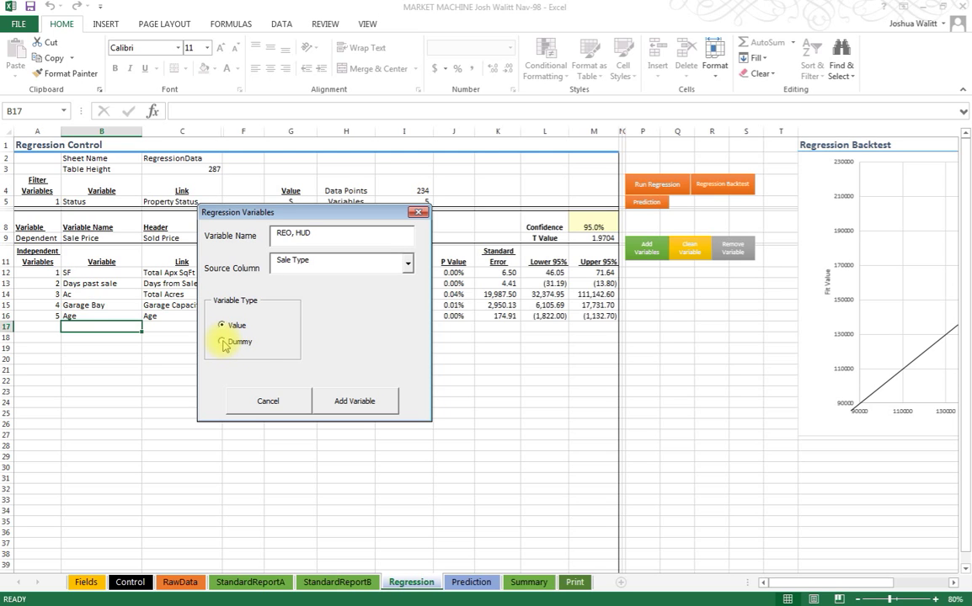
Make it a dummy variable over the HUD and REO categories and add it as the sixth variable
{"action": "left_click", "coordinate": [223, 341]}
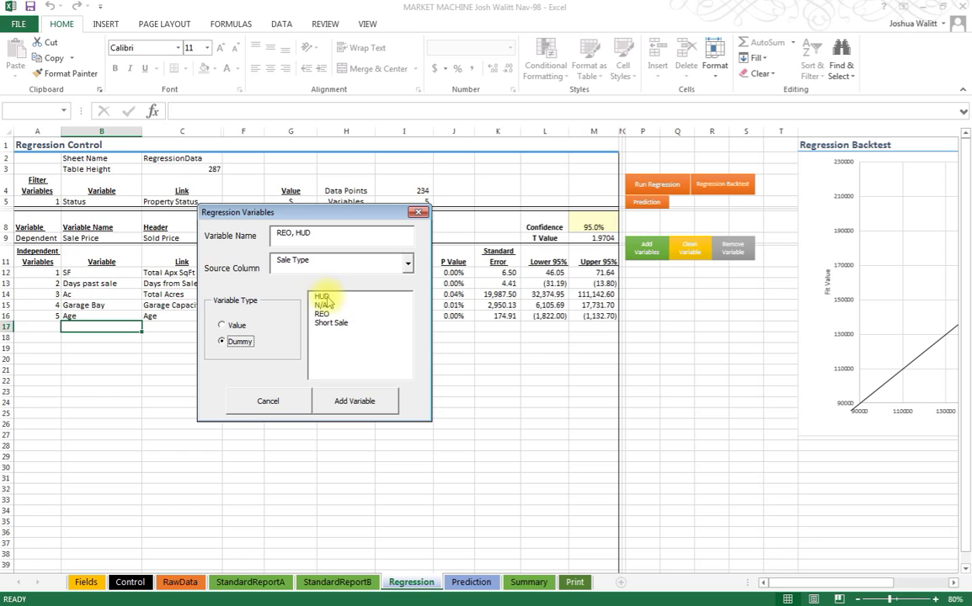
{"action": "left_click", "coordinate": [321, 295]}
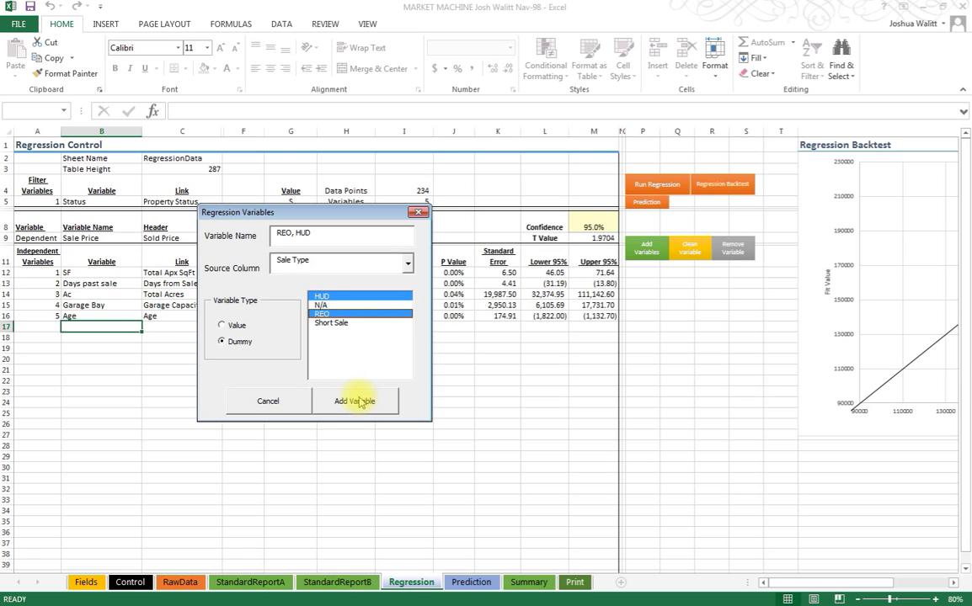
{"action": "left_click", "coordinate": [356, 401]}
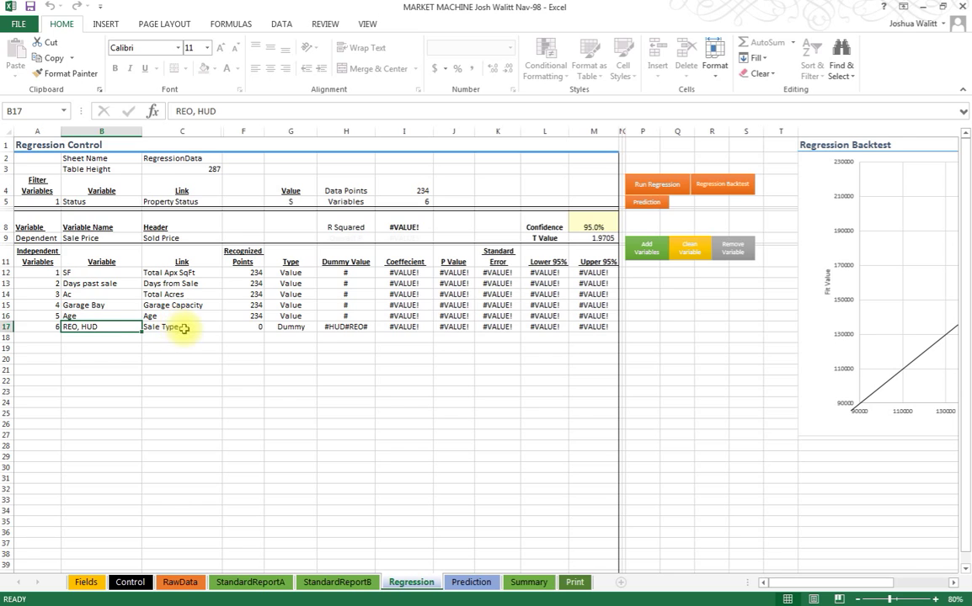
Rerun the regression with the REO, HUD dummy, giving R squared 0.687 and a coefficient near -24,485
{"action": "left_click", "coordinate": [182, 327]}
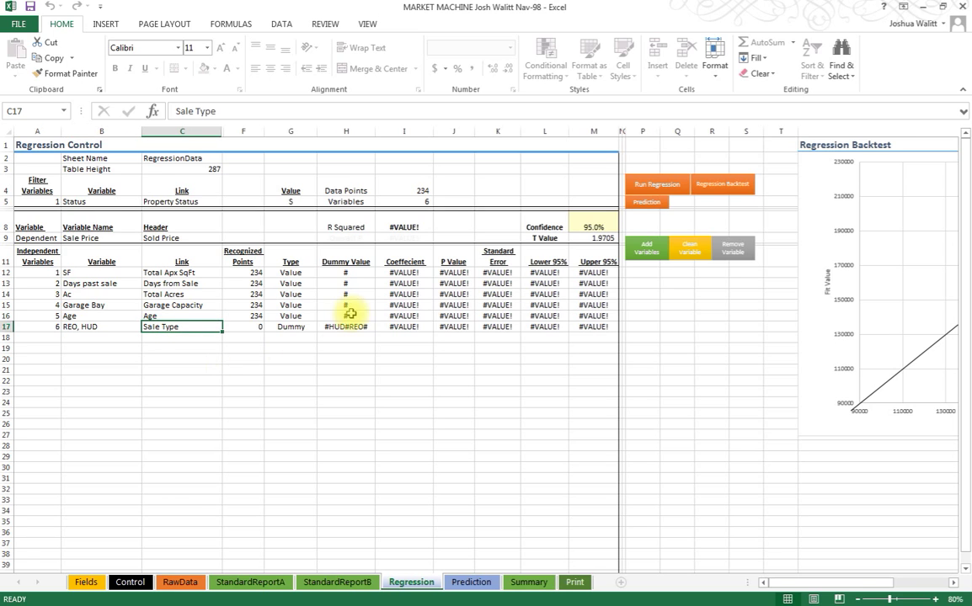
{"action": "left_click", "coordinate": [345, 327]}
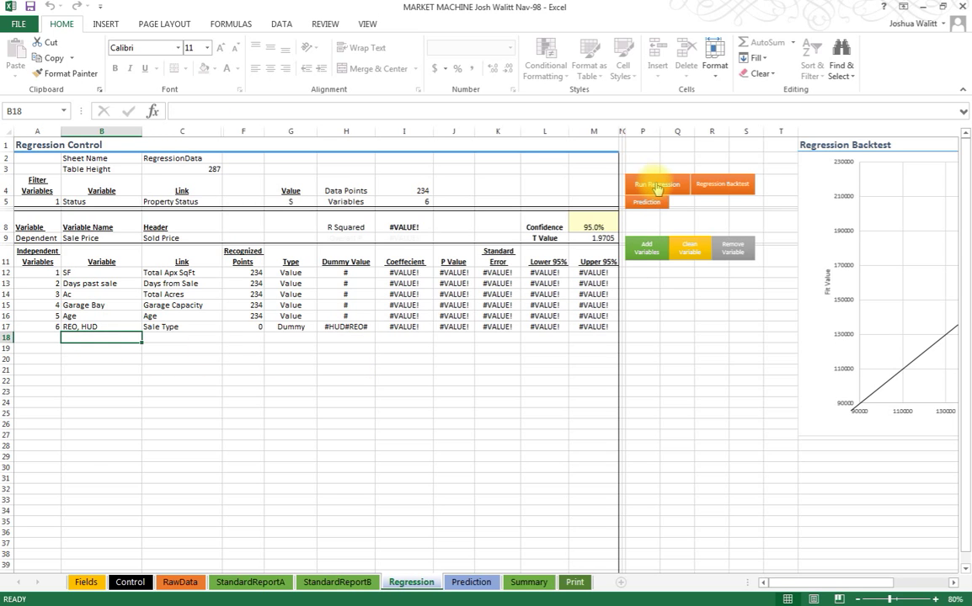
{"action": "left_click", "coordinate": [657, 184]}
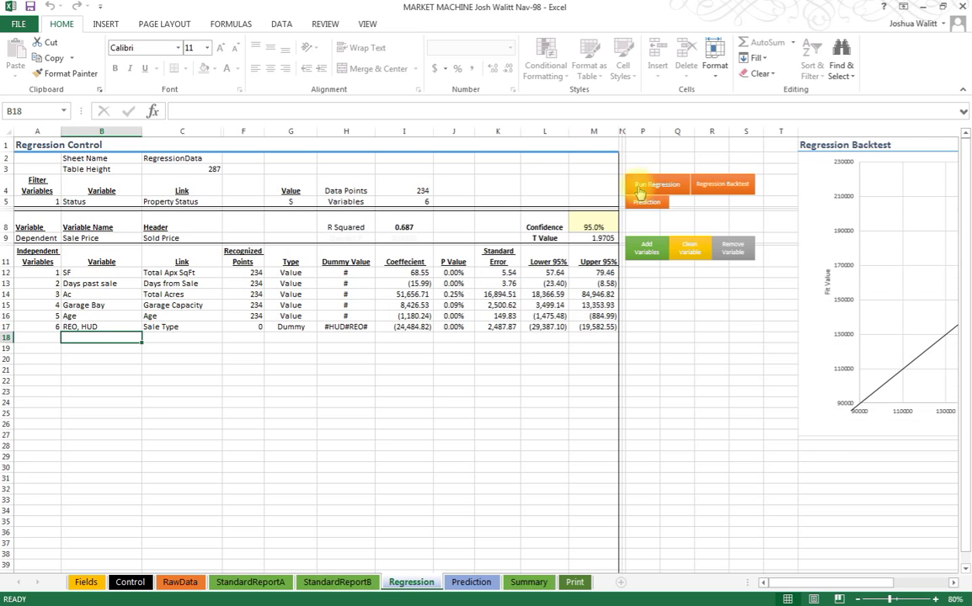
{"action": "left_click", "coordinate": [453, 327]}
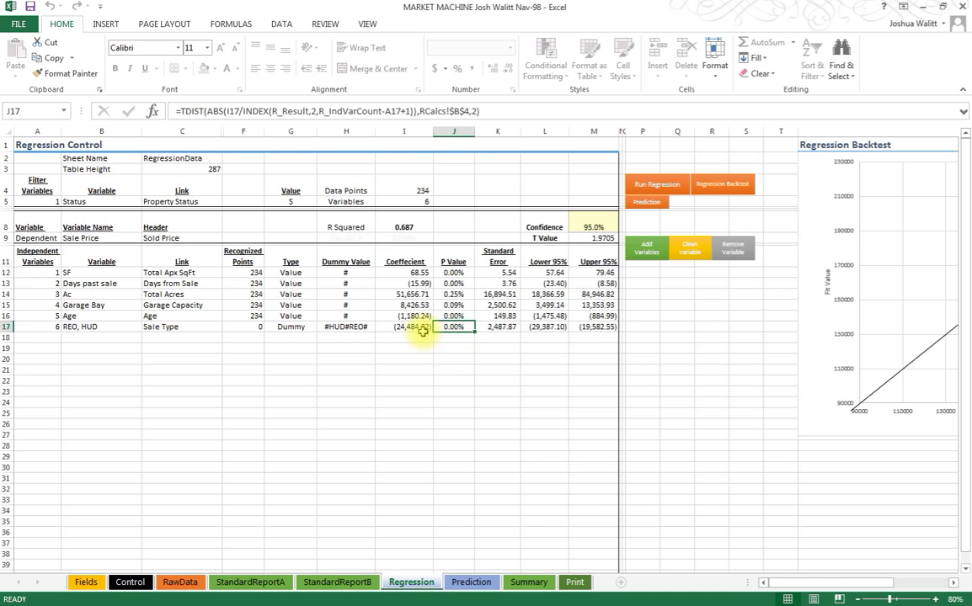
{"action": "left_click", "coordinate": [404, 327]}
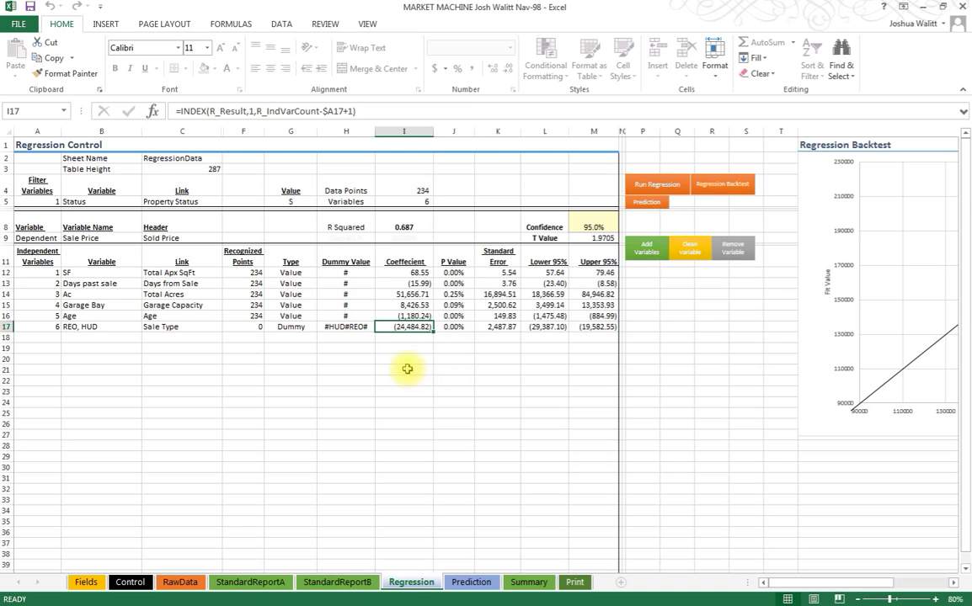
{"action": "mouse_move", "coordinate": [403, 354]}
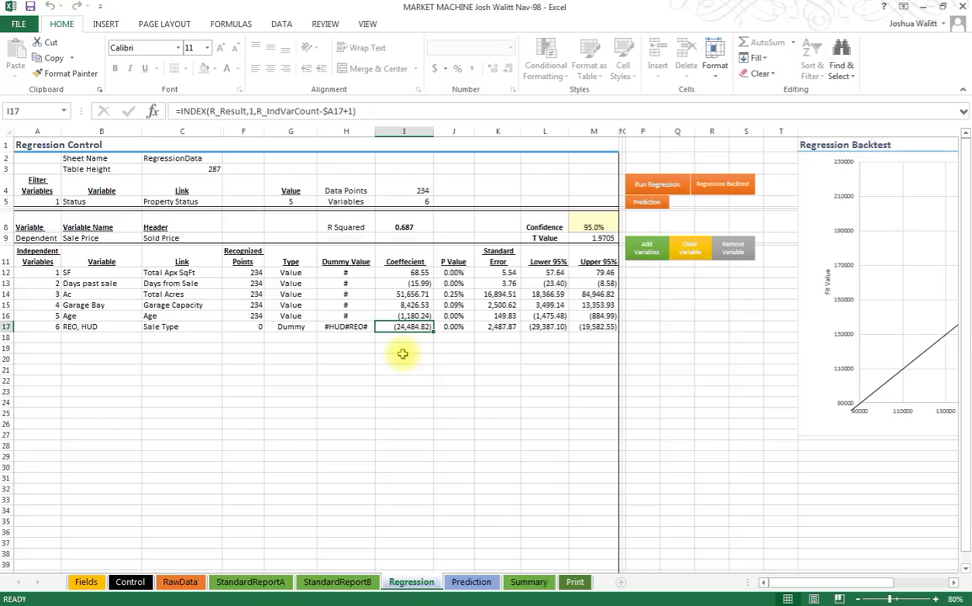
{"action": "mouse_move", "coordinate": [403, 350]}
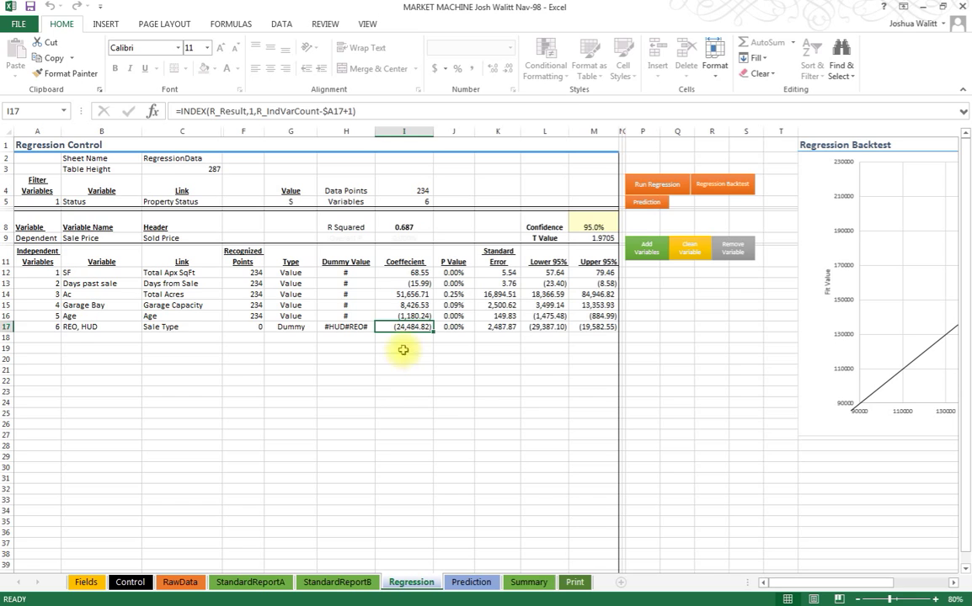
{"action": "mouse_move", "coordinate": [411, 339]}
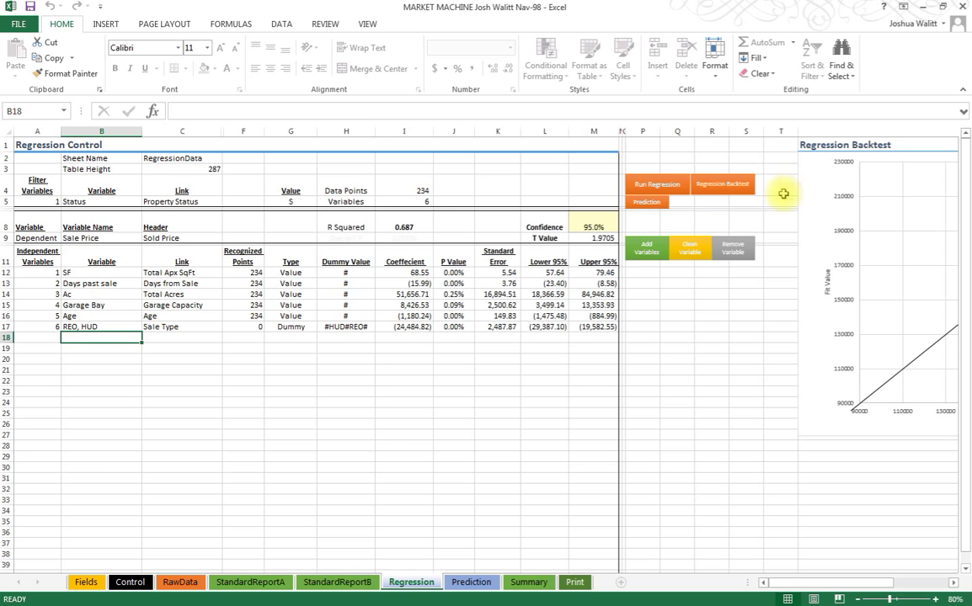
Add a Short Sale dummy variable from Sale Type as the seventh variable, lifting R squared to 0.706
{"action": "left_click", "coordinate": [647, 245]}
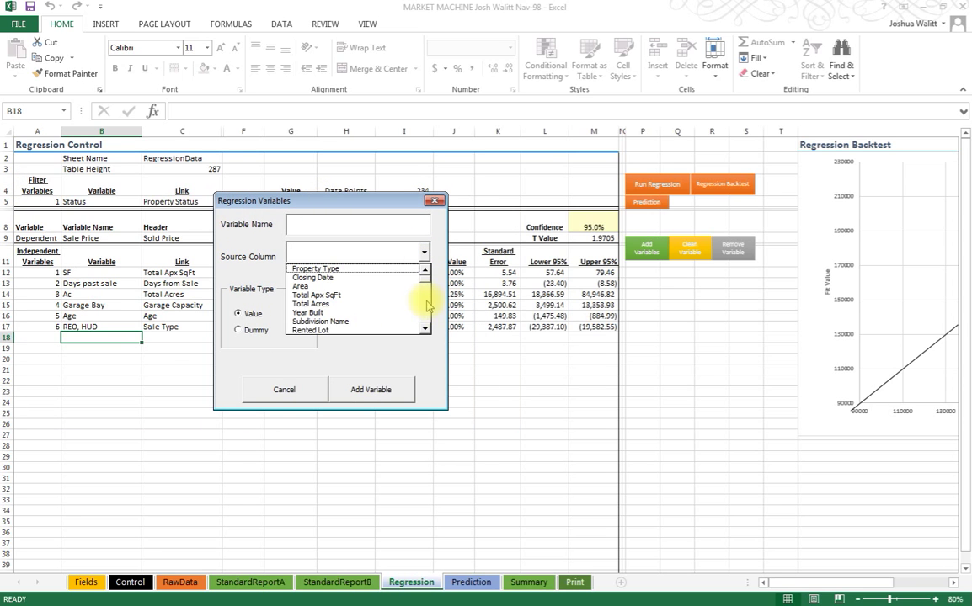
{"action": "scroll", "scroll_direction": "down", "scroll_amount": 3}
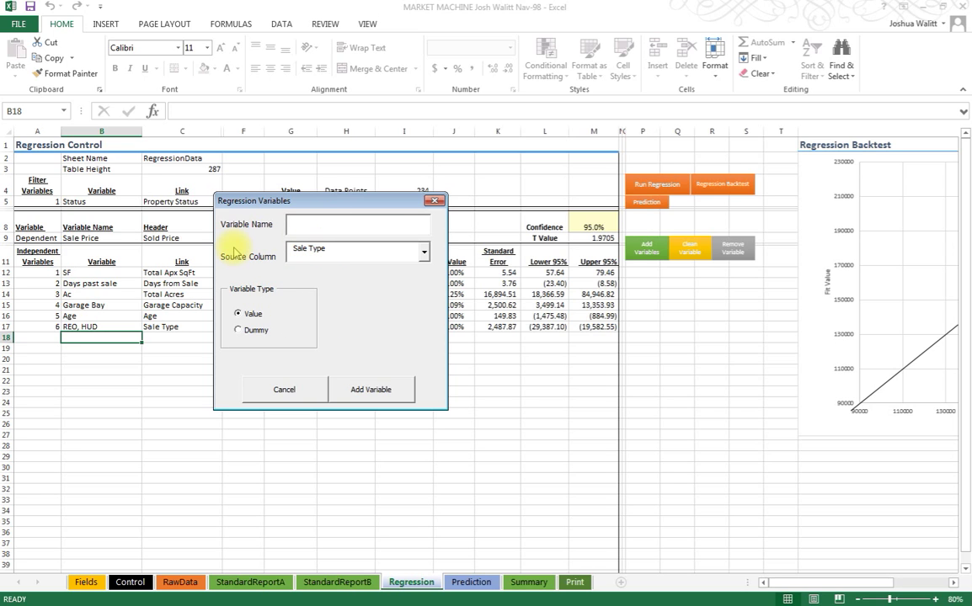
{"action": "type", "text": "Short"}
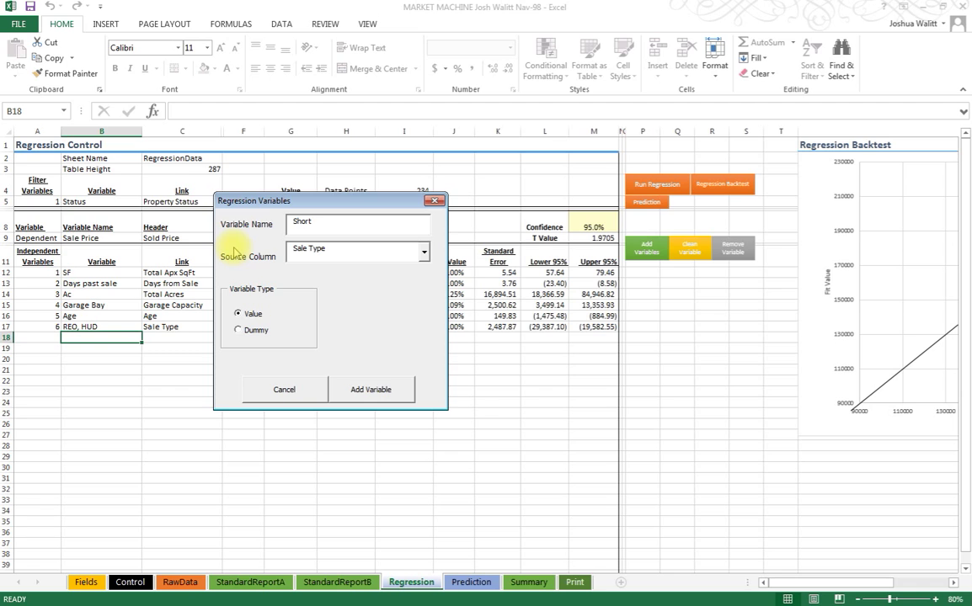
{"action": "type", "text": "Sale"}
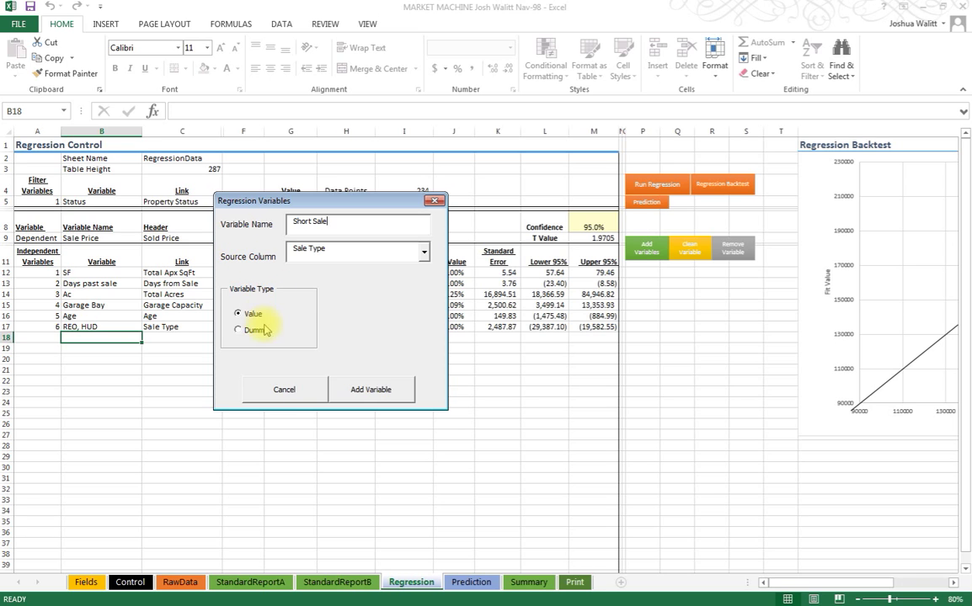
{"action": "left_click", "coordinate": [240, 329]}
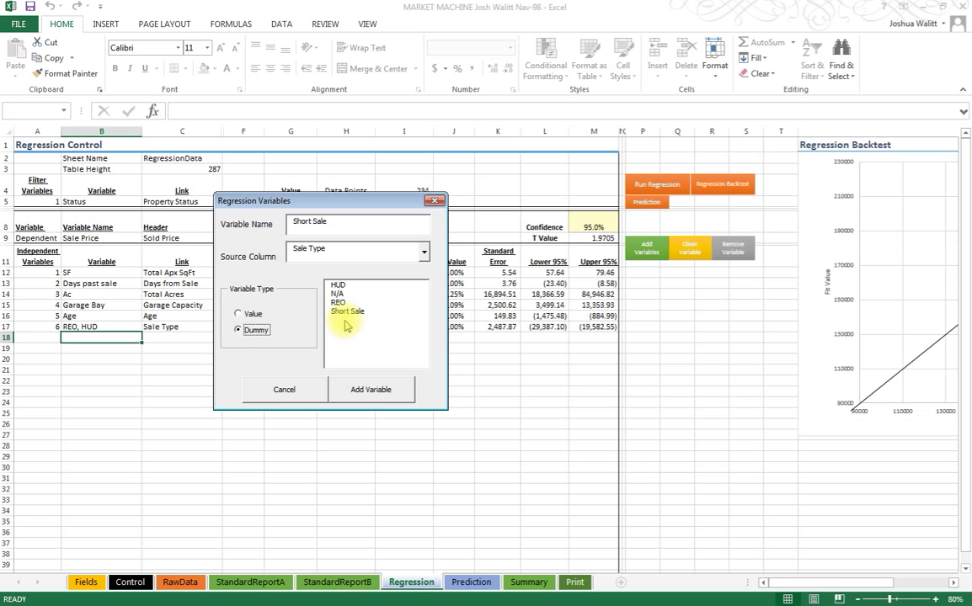
{"action": "left_click", "coordinate": [346, 310]}
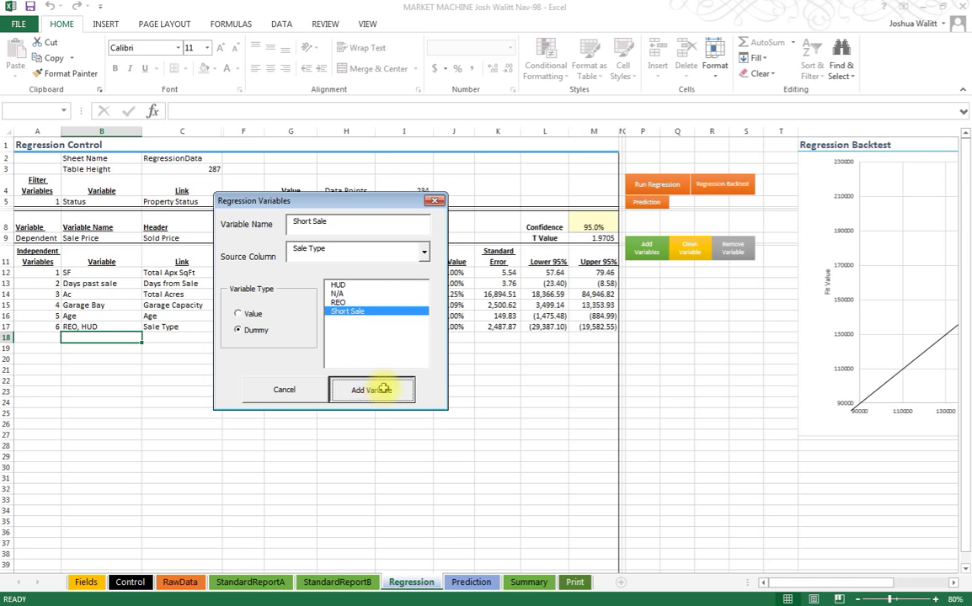
{"action": "left_click", "coordinate": [370, 389]}
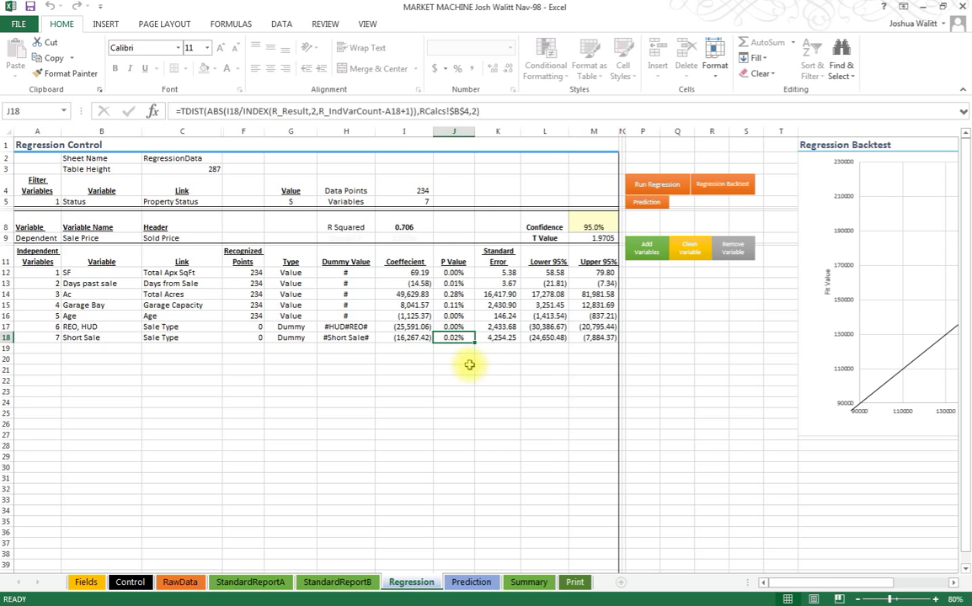
{"action": "mouse_move", "coordinate": [390, 357]}
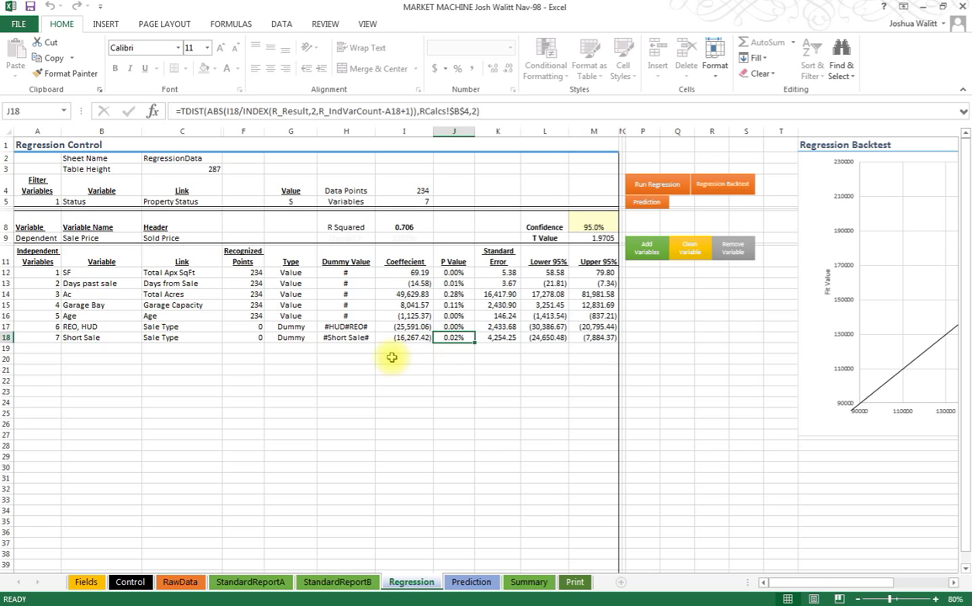
Check the Short Sale coefficient before running the backtest chart of fitted versus actual prices
{"action": "left_click", "coordinate": [404, 337]}
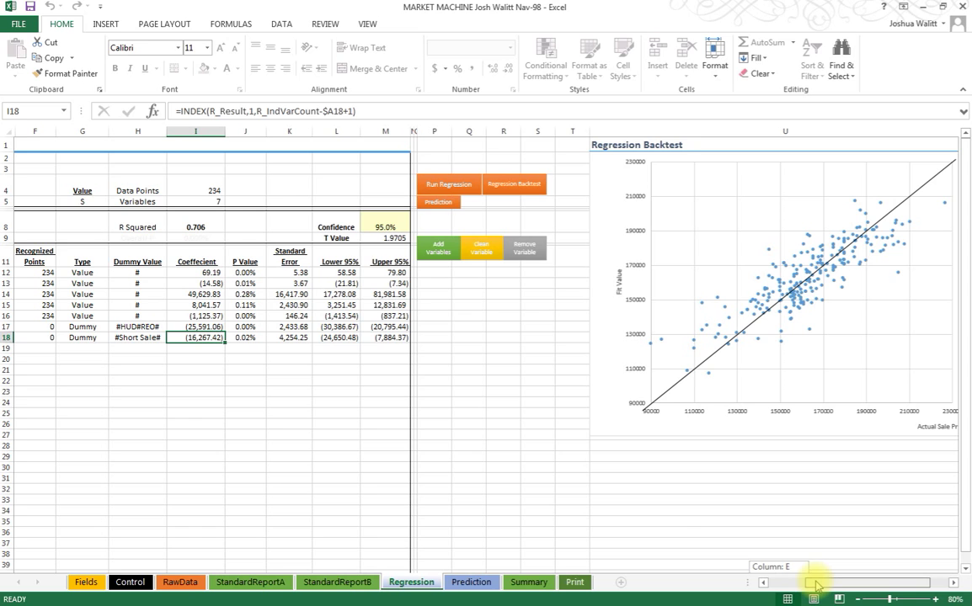
{"action": "scroll", "scroll_direction": "left", "scroll_amount": 3}
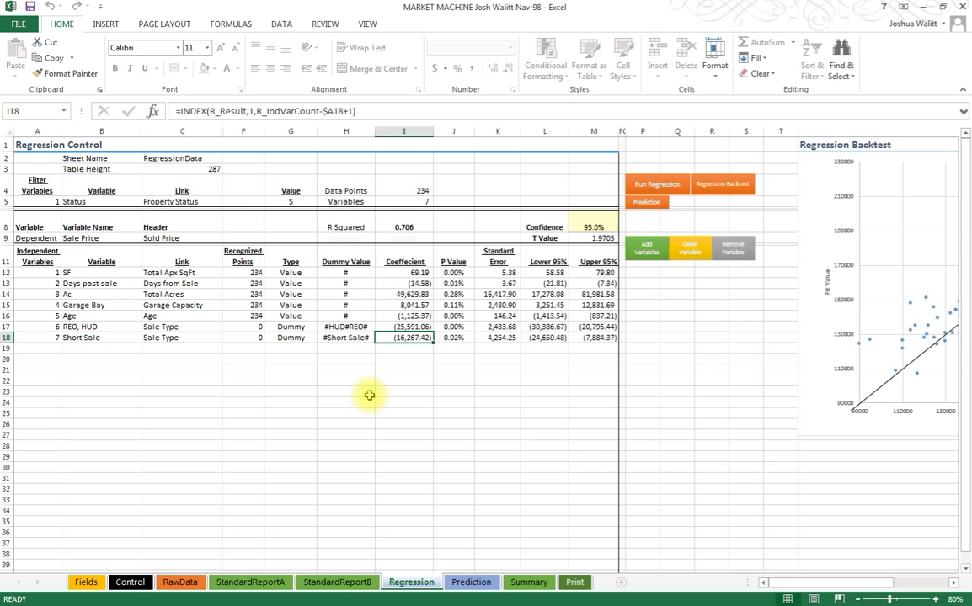
{"action": "mouse_move", "coordinate": [354, 398]}
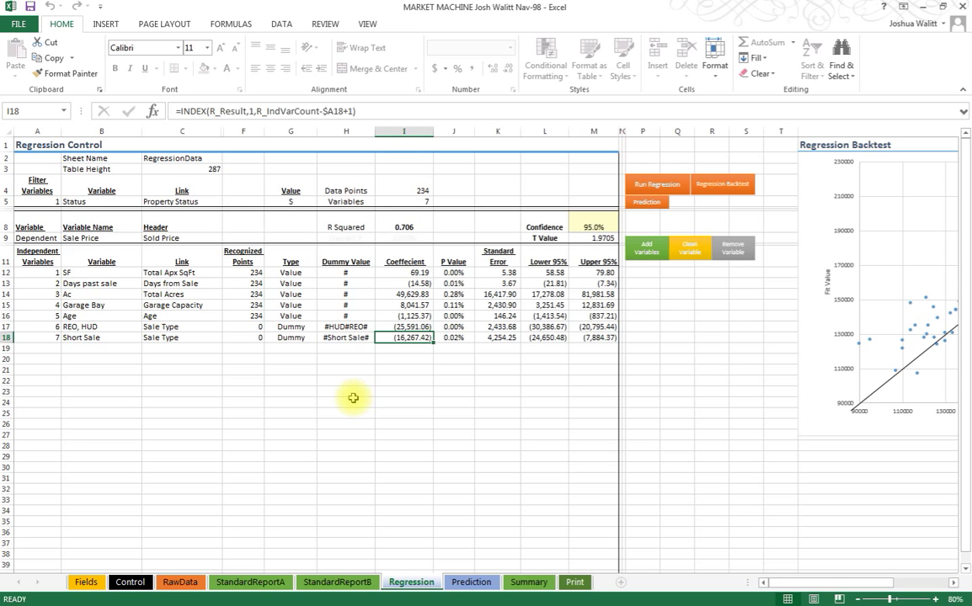
{"action": "mouse_move", "coordinate": [646, 202]}
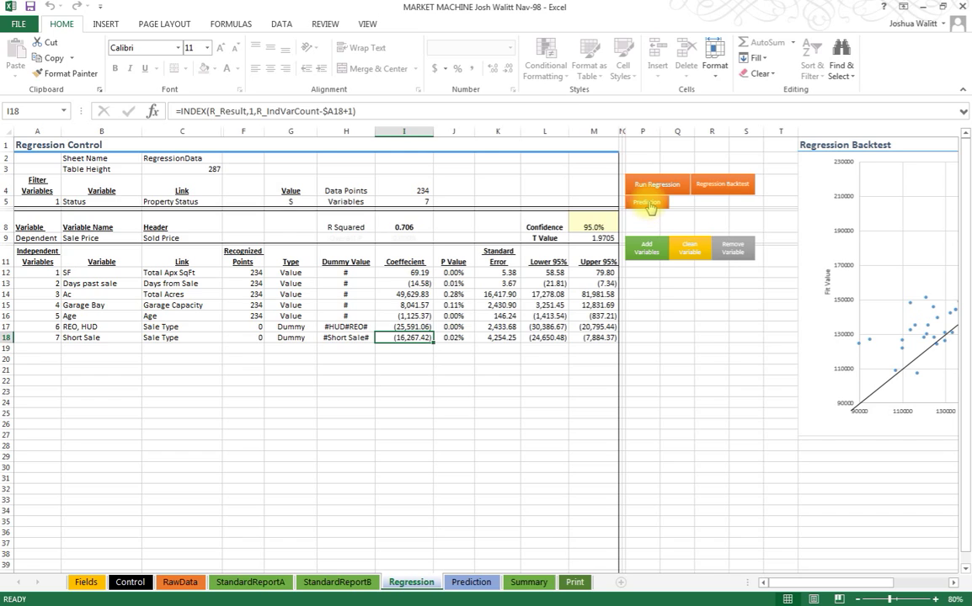